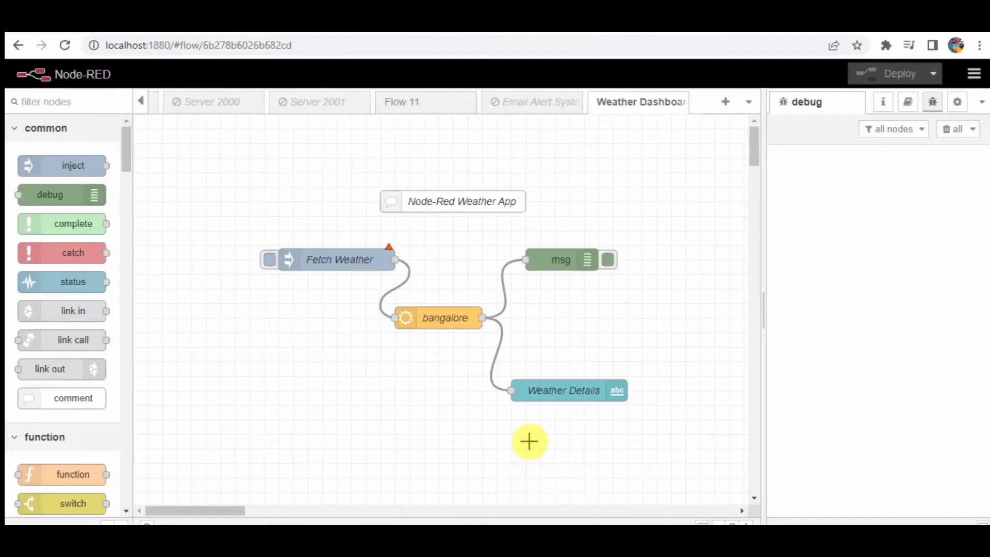
mouse_move(536, 436)
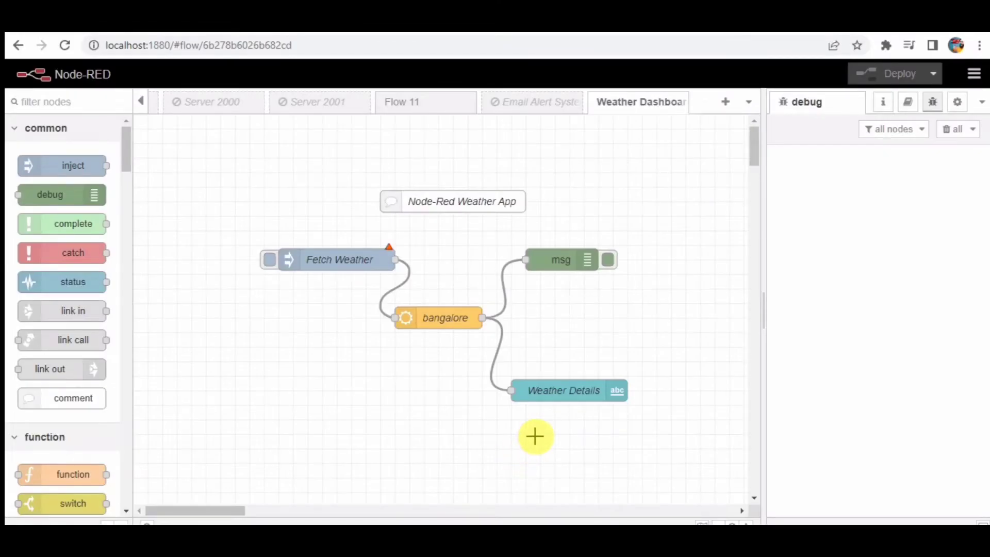
mouse_move(647, 435)
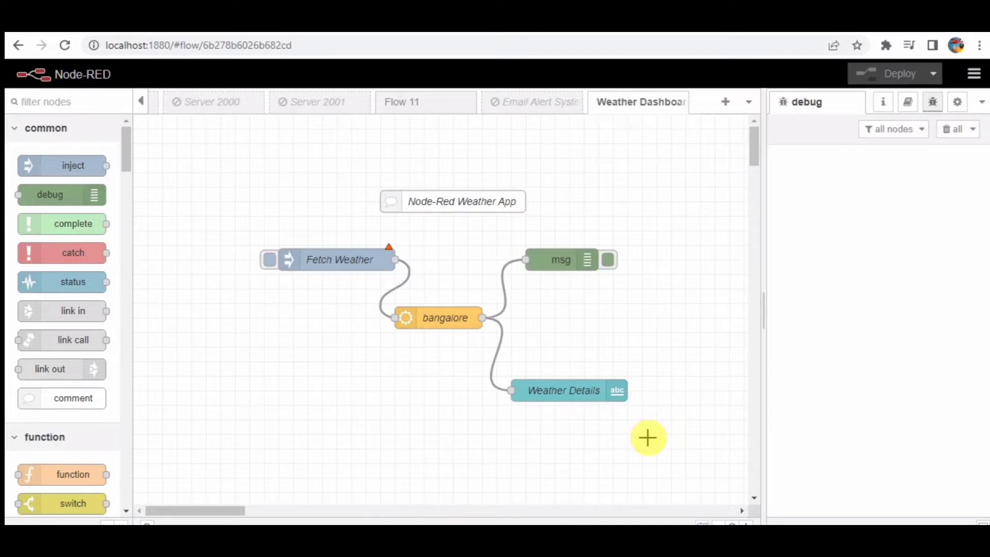
mouse_move(665, 435)
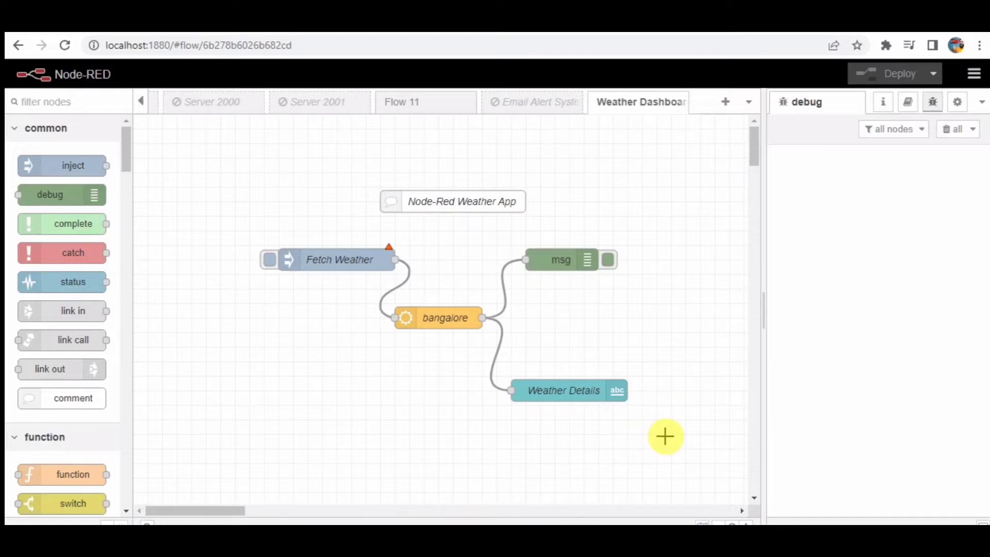
mouse_move(660, 440)
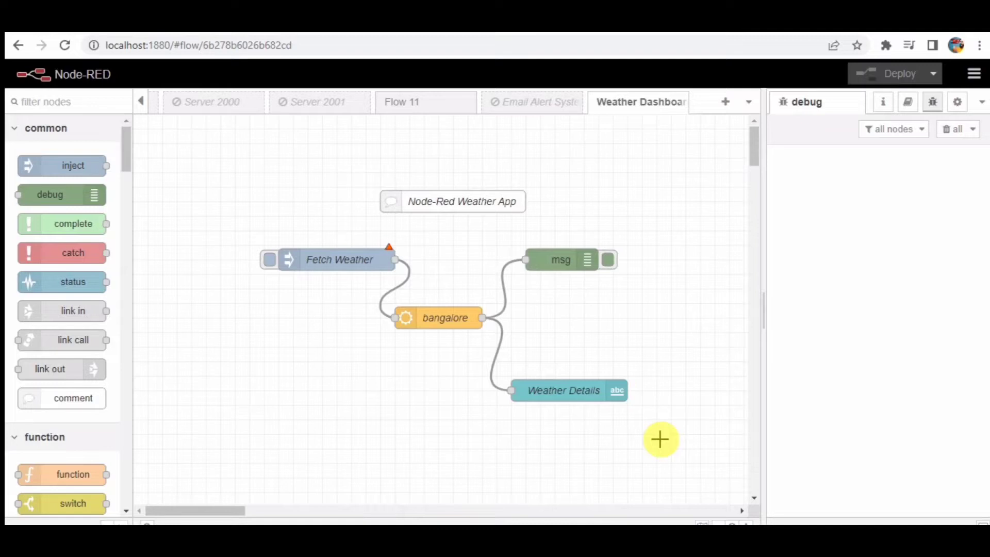
mouse_move(625, 442)
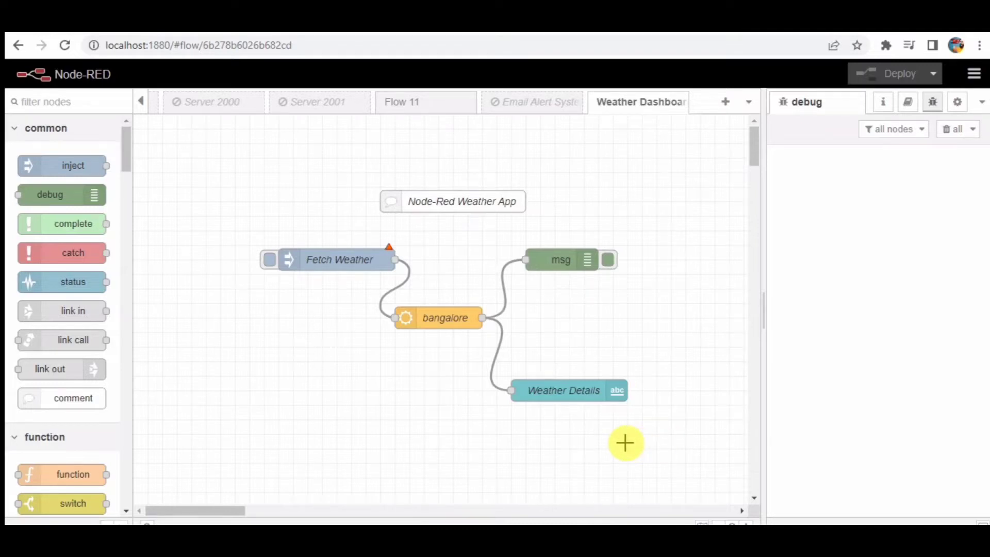
mouse_move(208, 226)
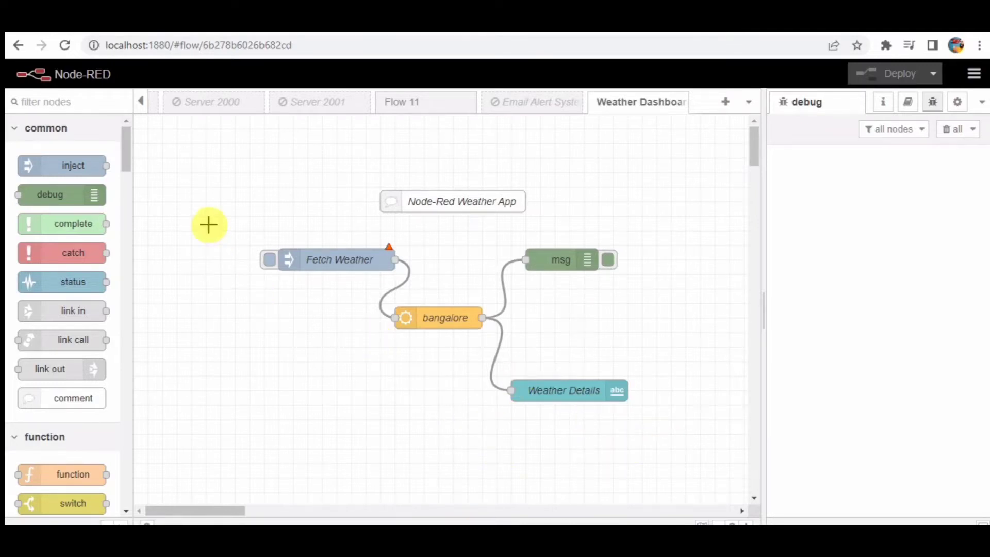
mouse_move(250, 219)
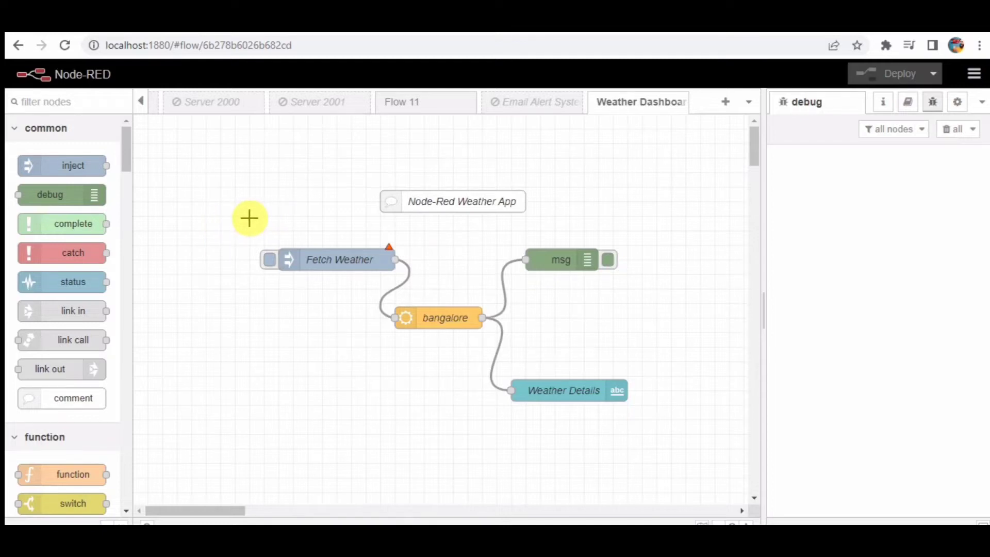
mouse_move(391, 359)
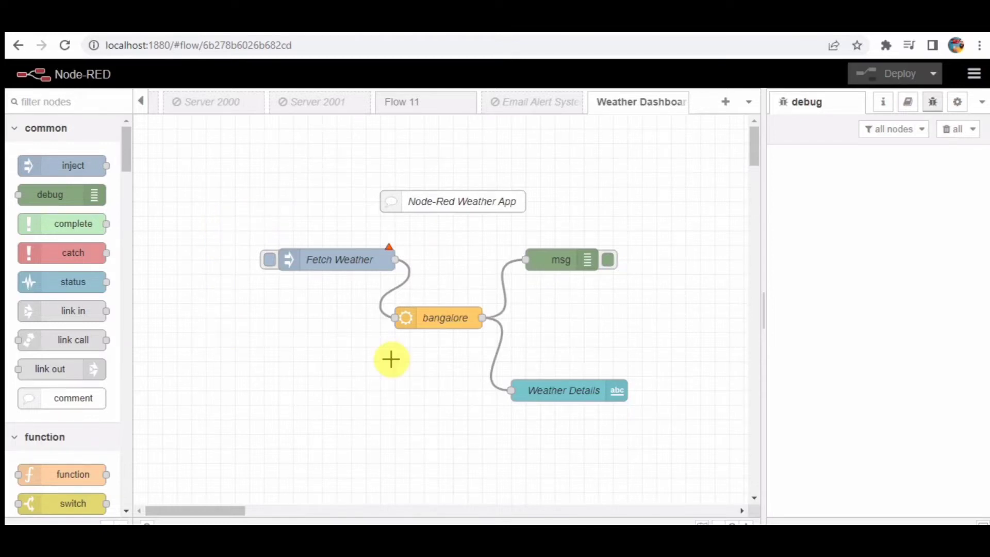
mouse_move(379, 361)
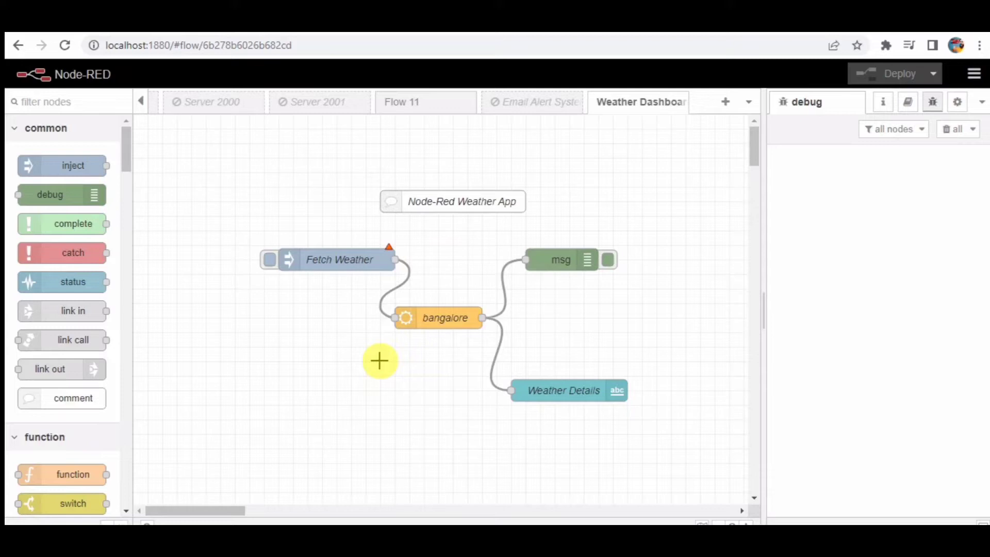
mouse_move(348, 350)
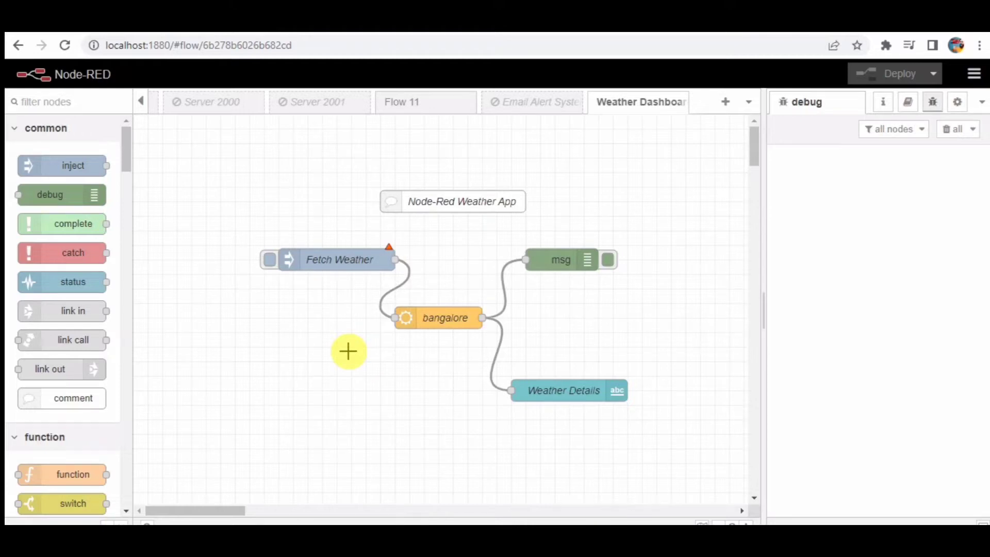
mouse_move(319, 265)
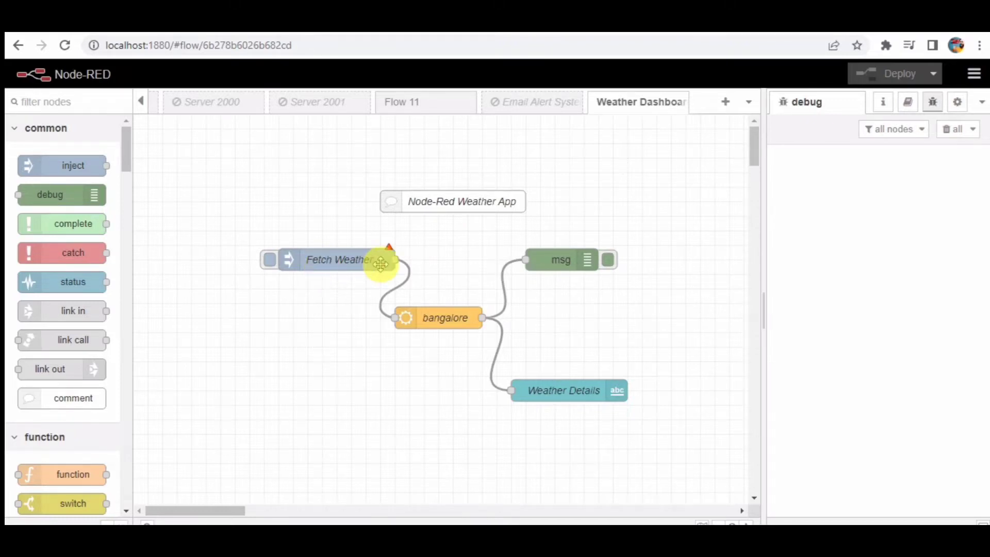
Briefly view and dismiss the Fetch Weather trigger's settings, then bring up the bangalore weather node's settings
double_click(338, 260)
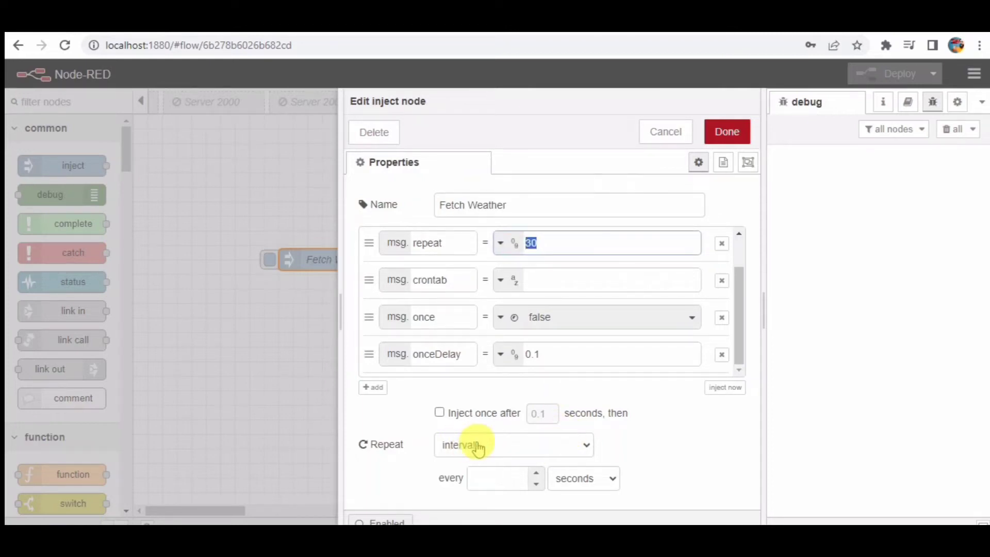
mouse_move(637, 429)
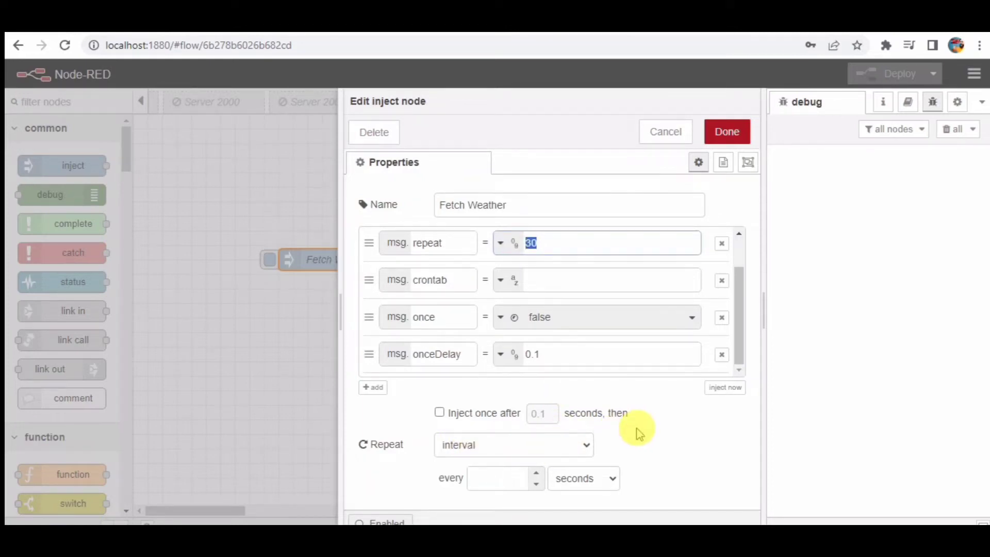
mouse_move(665, 131)
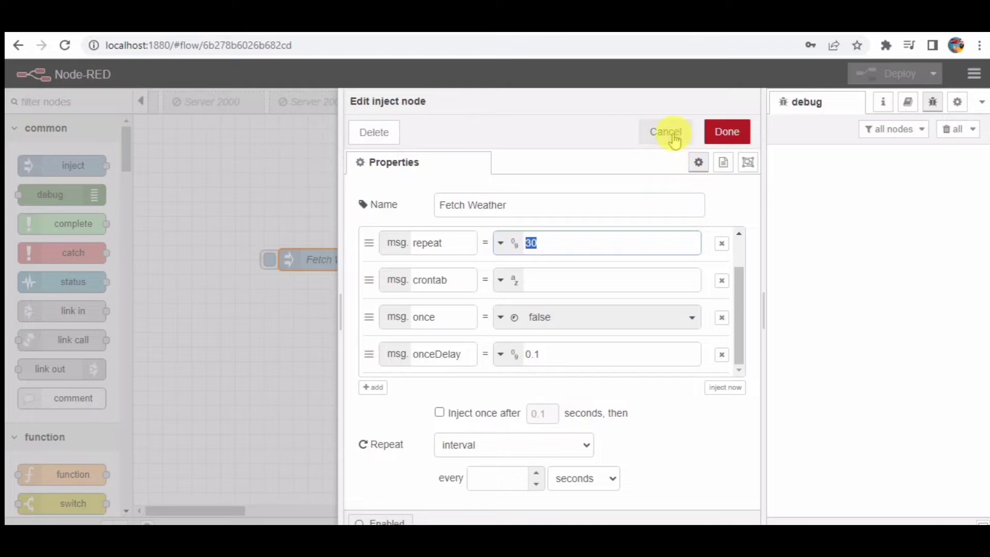
left_click(665, 131)
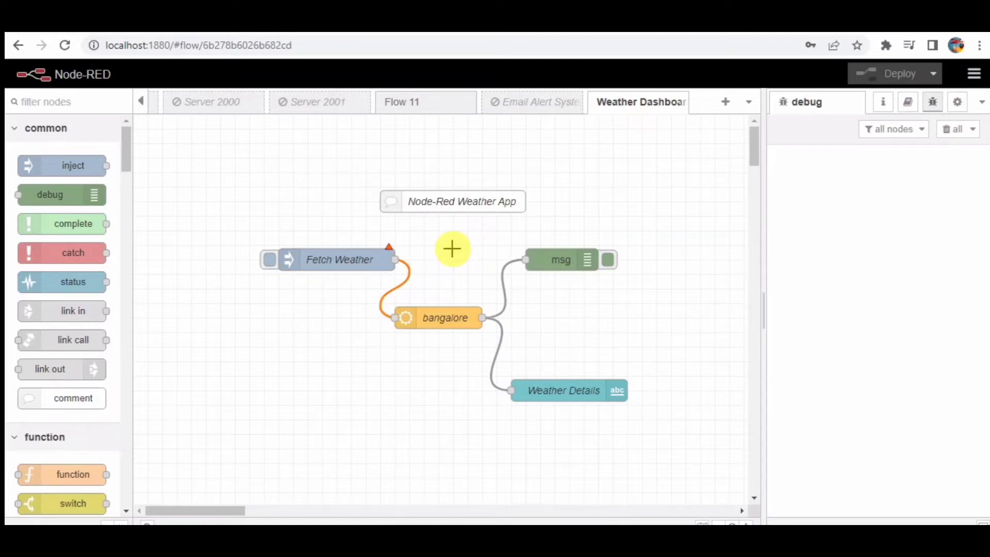
mouse_move(434, 260)
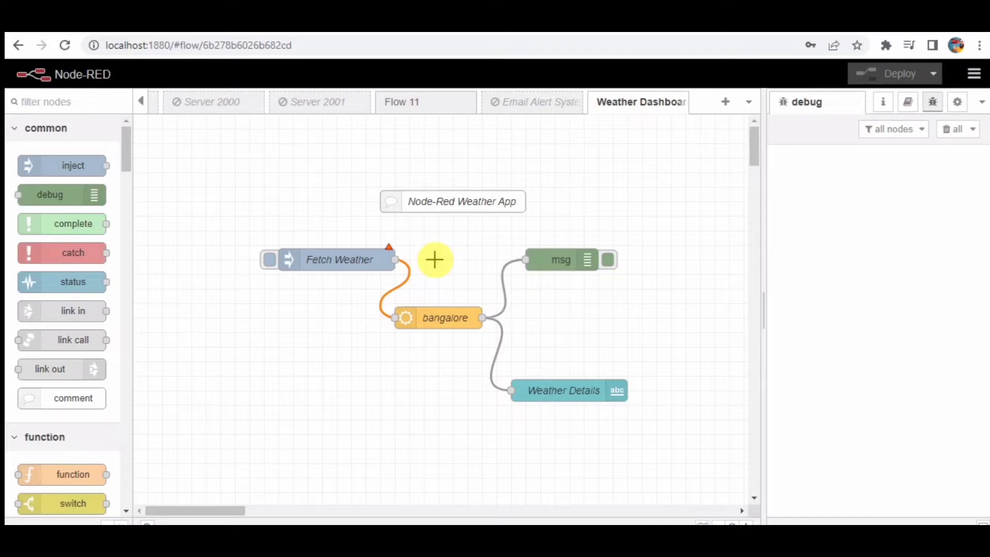
mouse_move(434, 322)
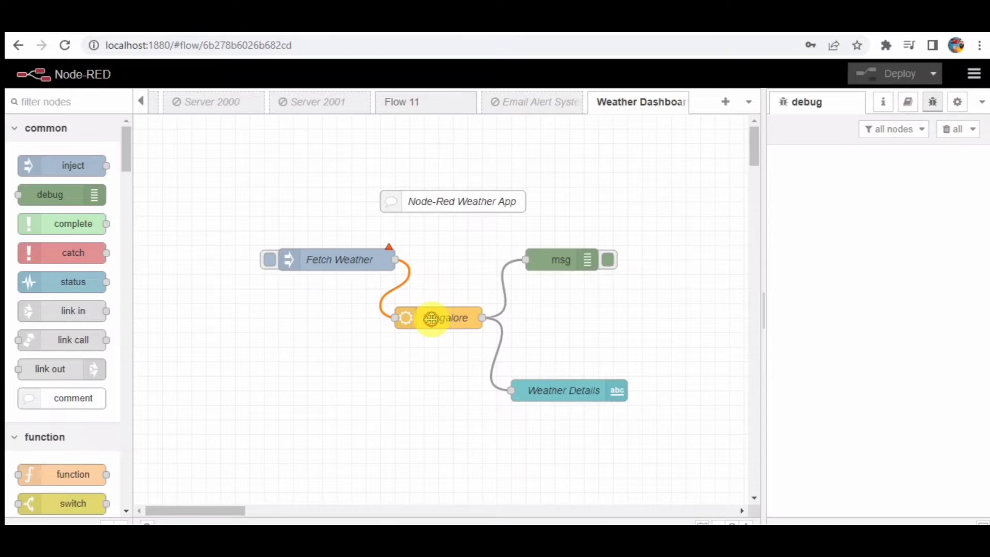
double_click(435, 317)
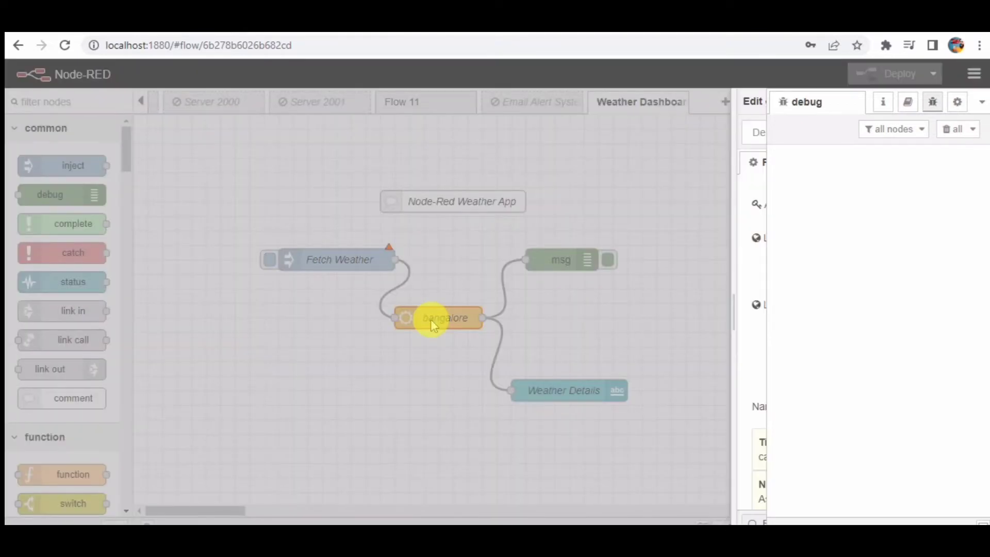
Confirm the node's Latitude 12.9716 and Longitude 77.5946 and close the settings with Done
double_click(444, 318)
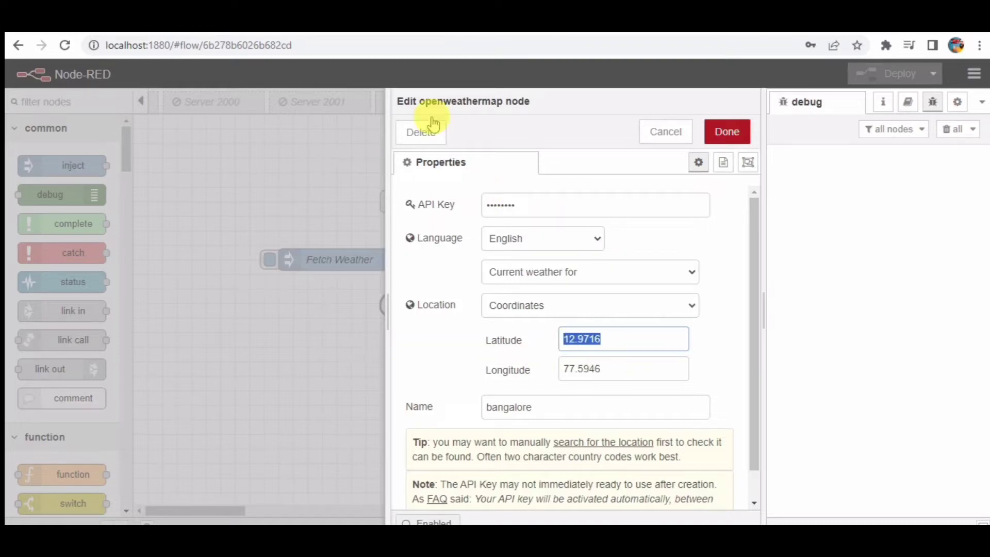
mouse_move(530, 221)
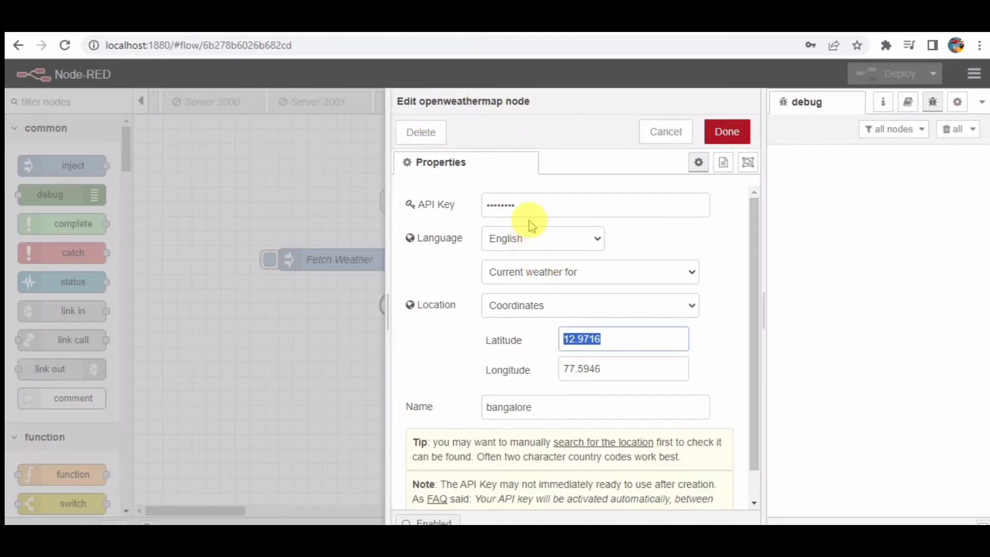
mouse_move(533, 313)
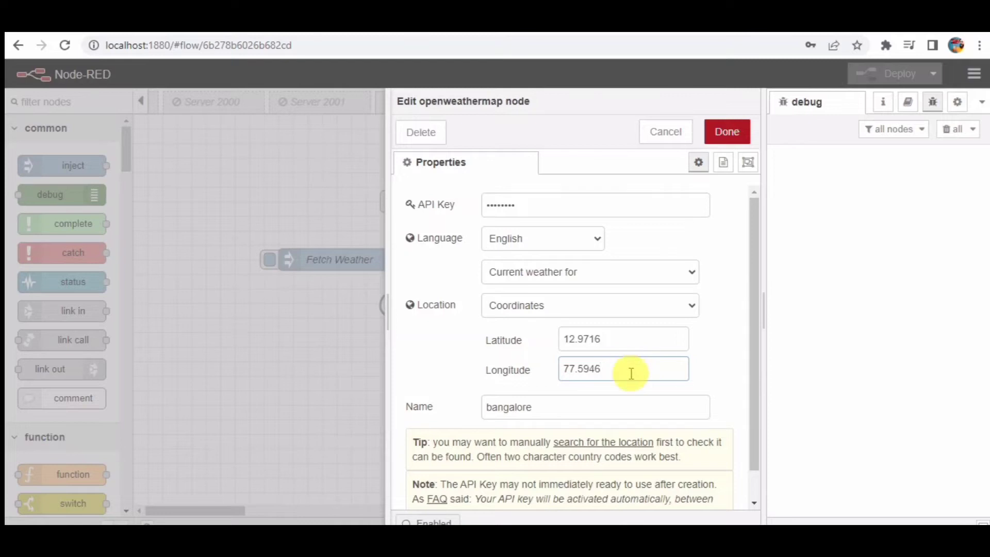
scroll("down", 3)
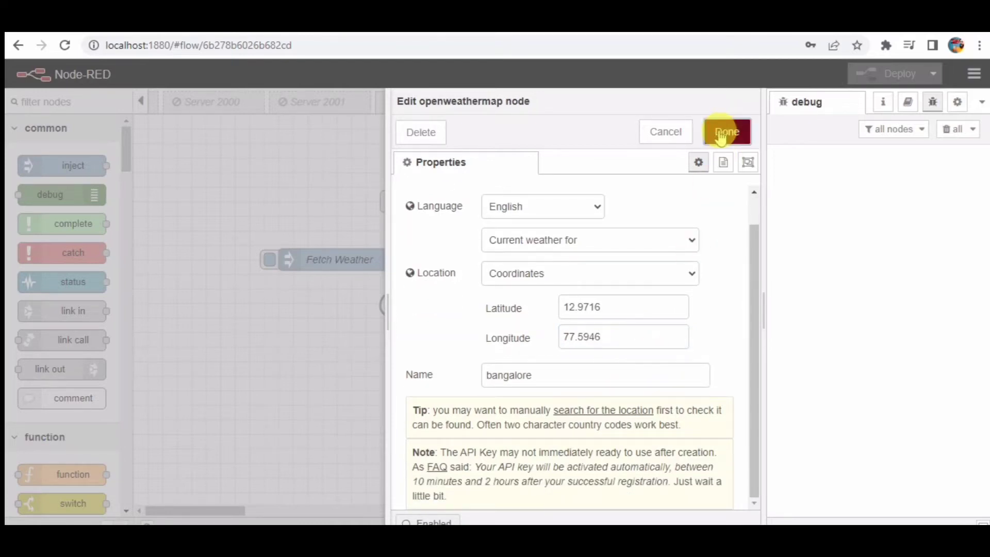
left_click(727, 132)
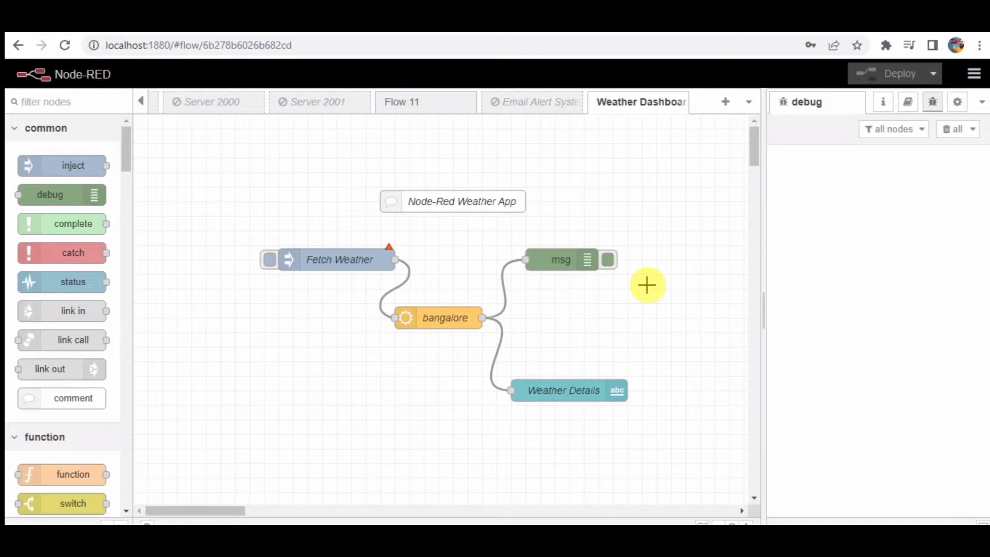
mouse_move(605, 187)
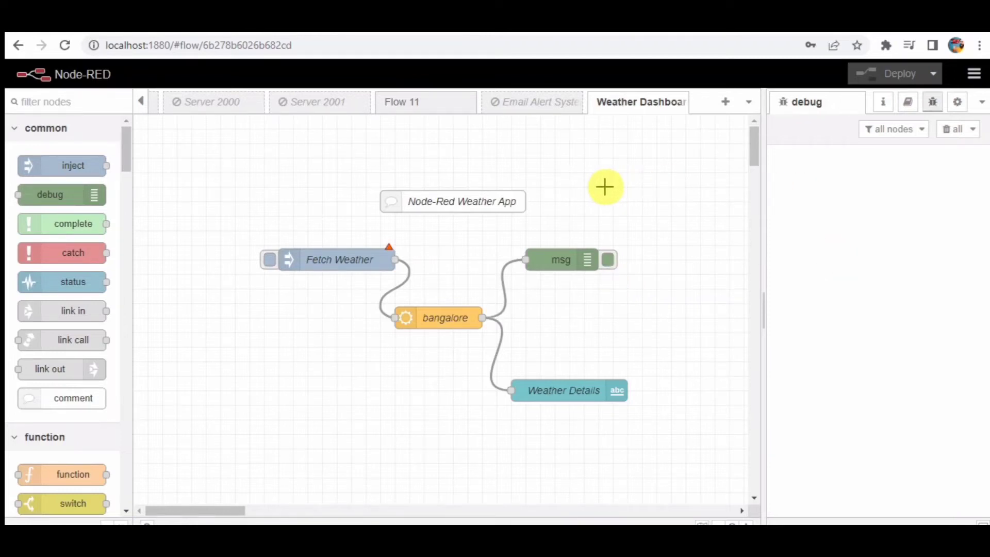
mouse_move(269, 268)
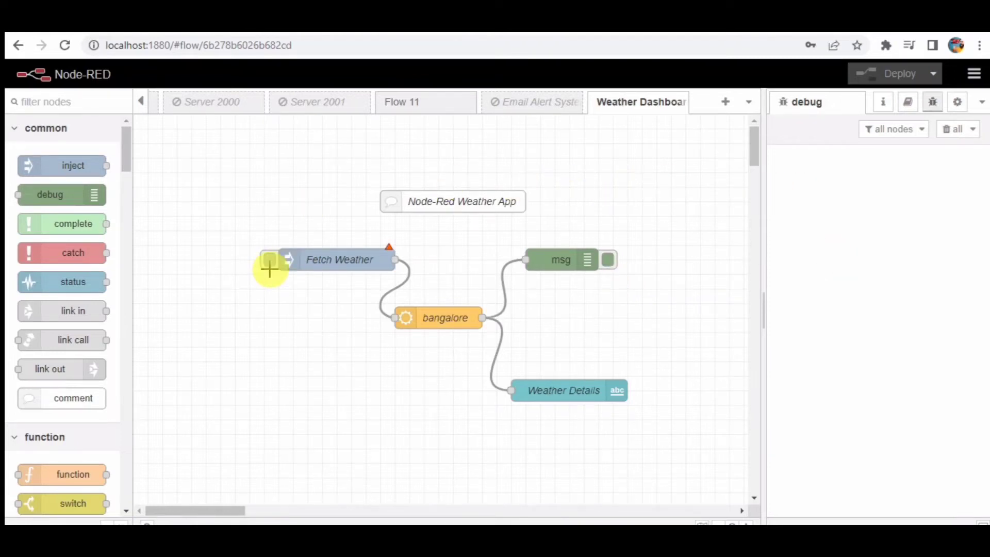
Inject a message from the Fetch Weather node so a weather object reaches the debug output
left_click(268, 260)
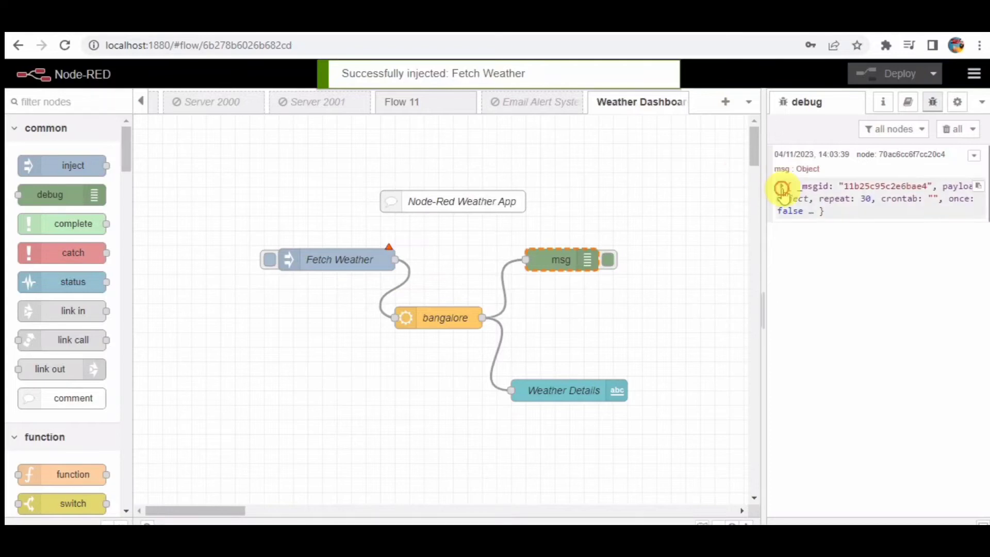
Expand the debug message to show Bengaluru's rain payload, then bring up the Weather Details text node's settings
left_click(783, 190)
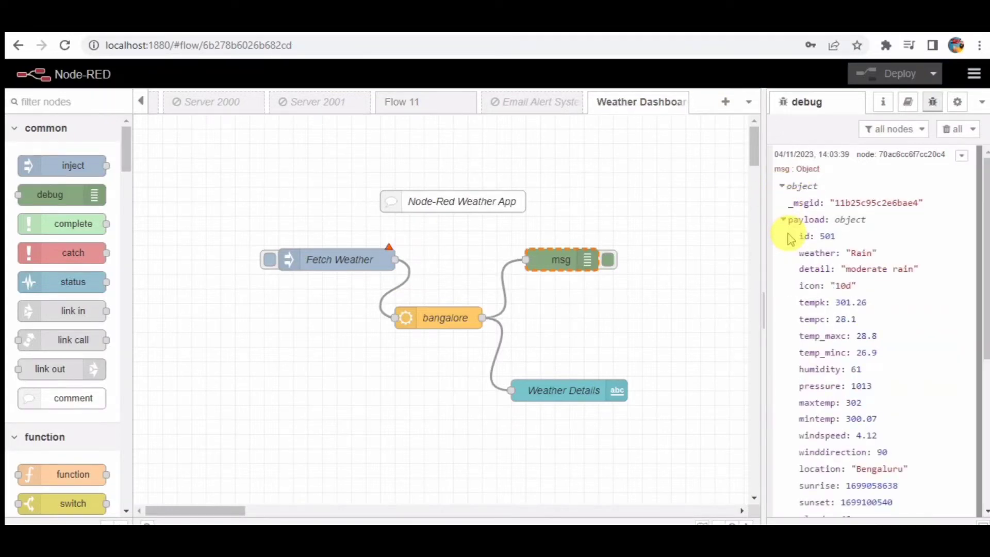
scroll("down", 3)
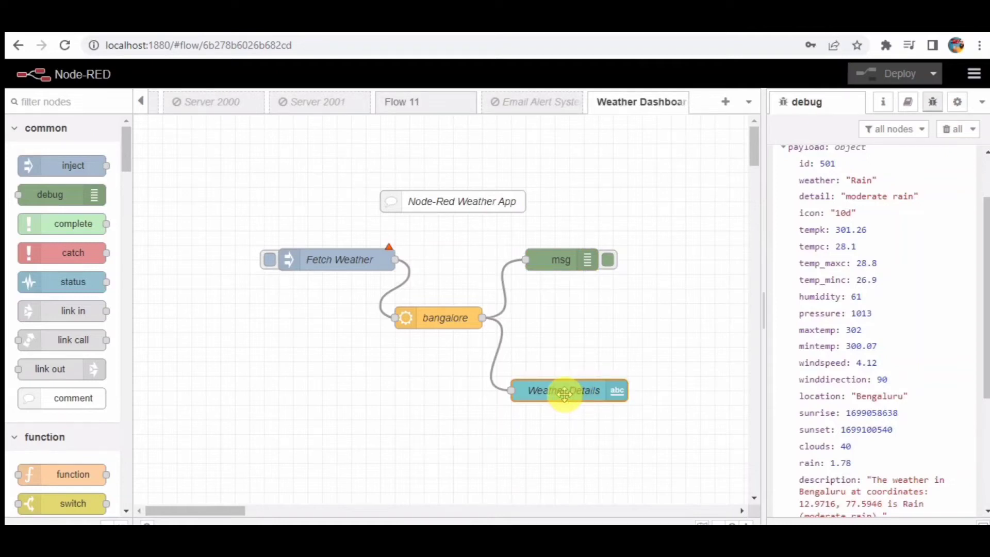
double_click(562, 390)
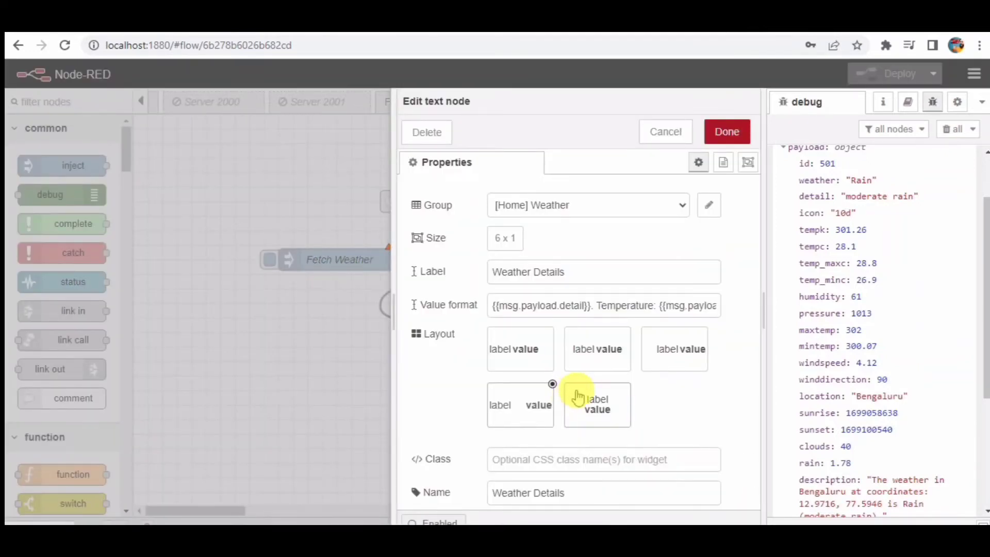
mouse_move(605, 216)
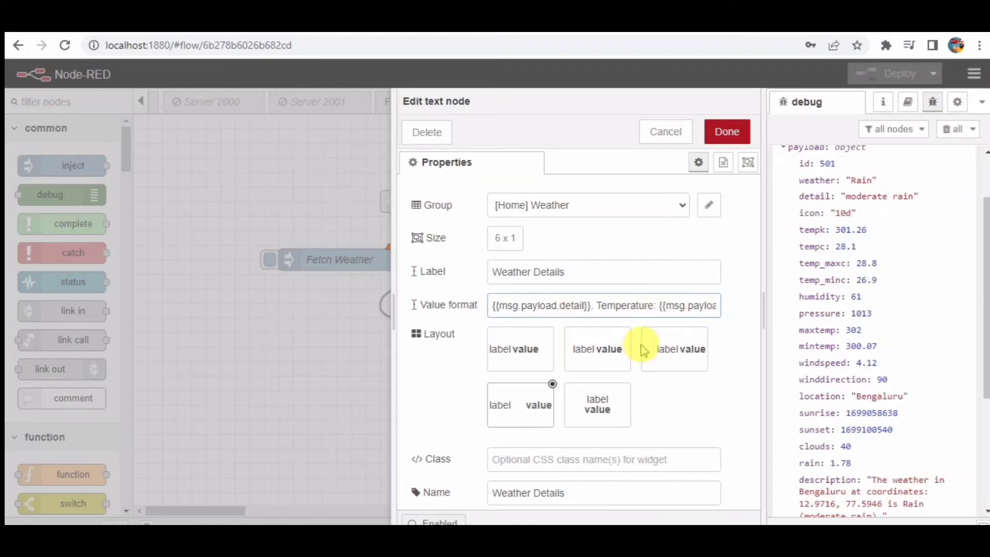
mouse_move(716, 196)
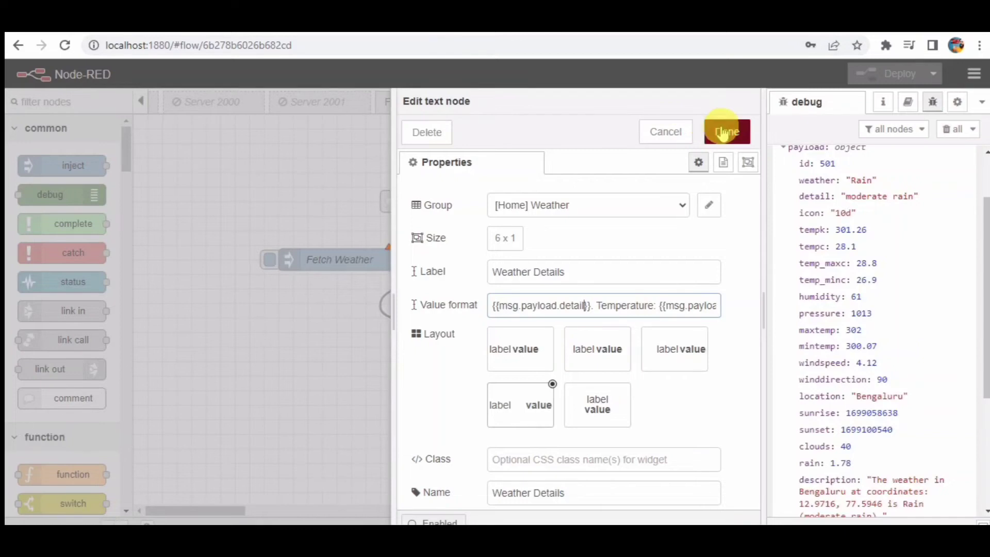
Close the Weather Details text node panel with Done, leaving the flow unchanged
left_click(727, 132)
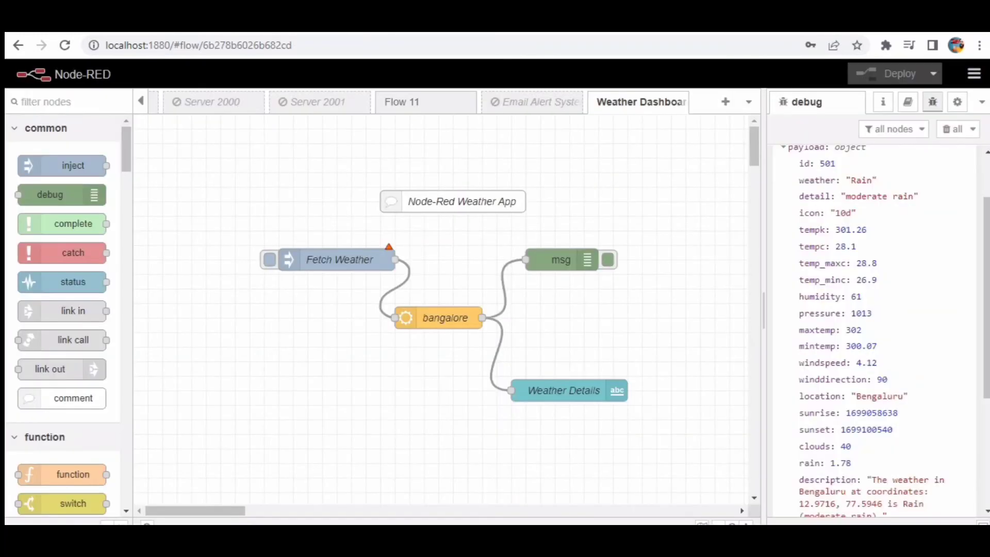
mouse_move(671, 218)
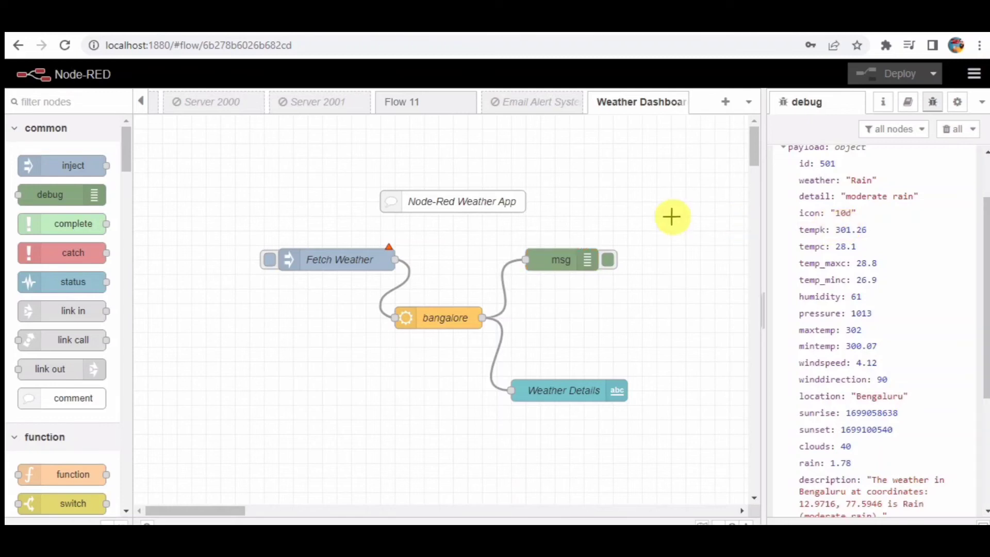
mouse_move(420, 250)
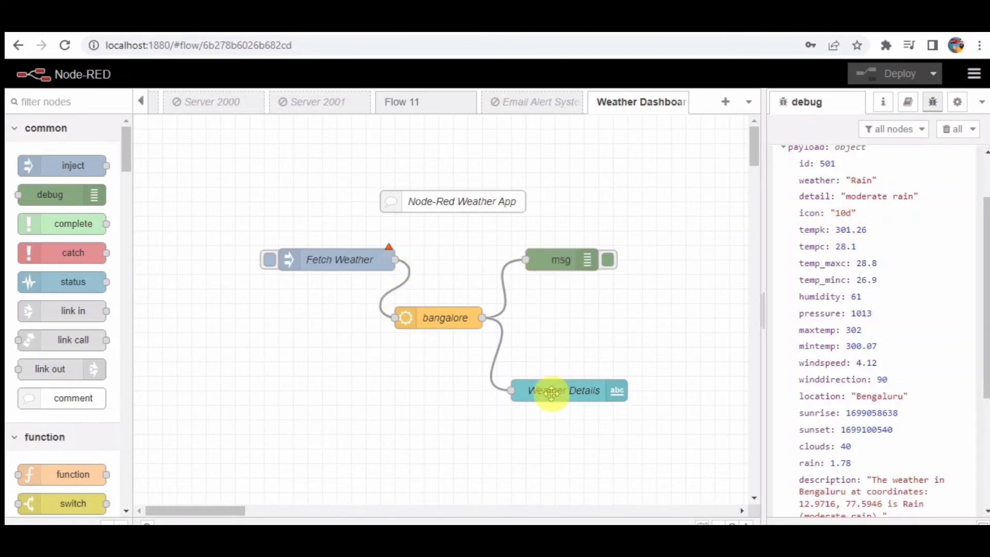
mouse_move(679, 364)
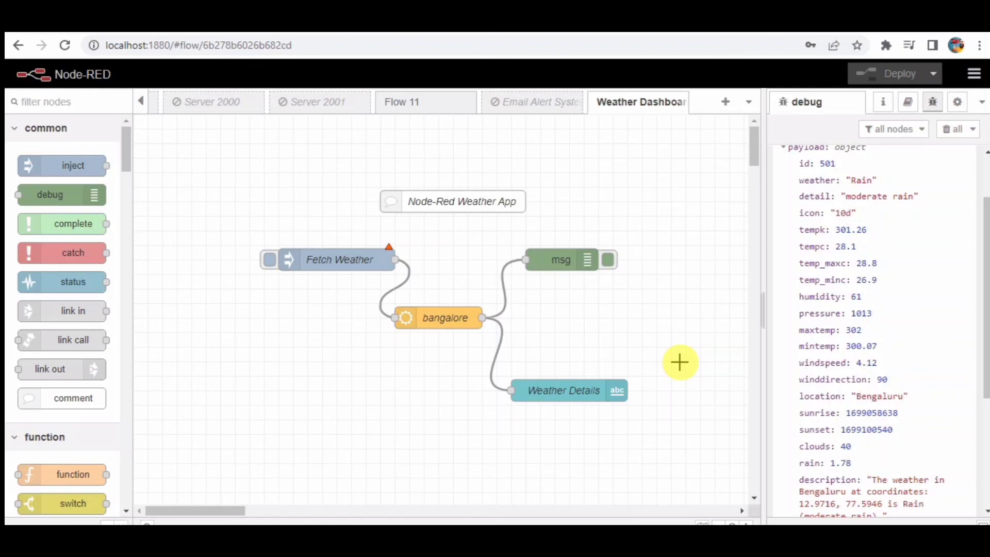
mouse_move(655, 373)
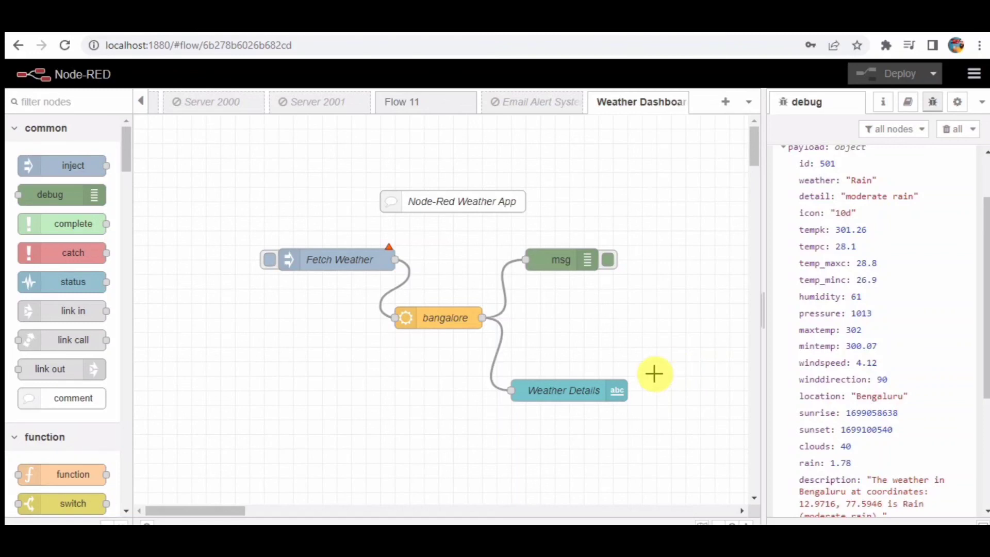
mouse_move(563, 413)
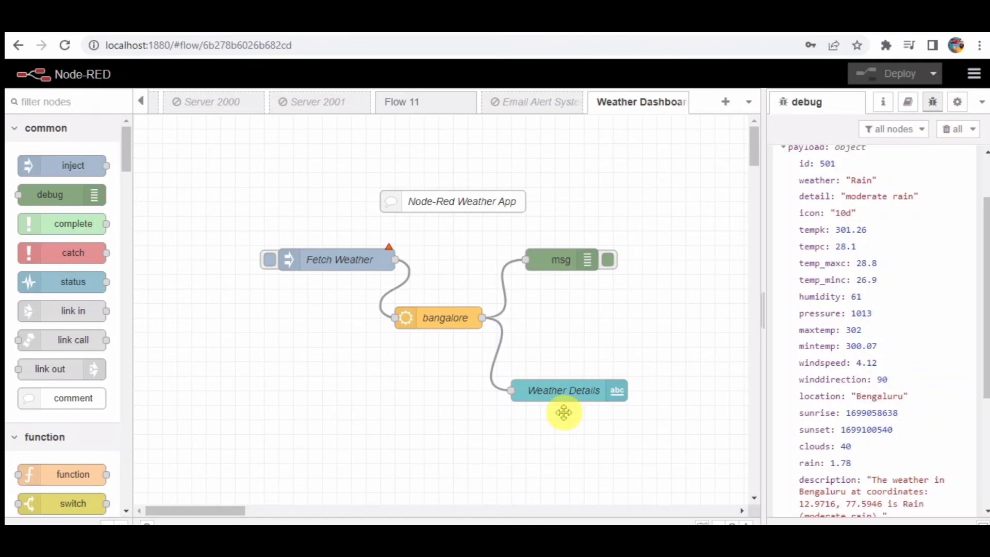